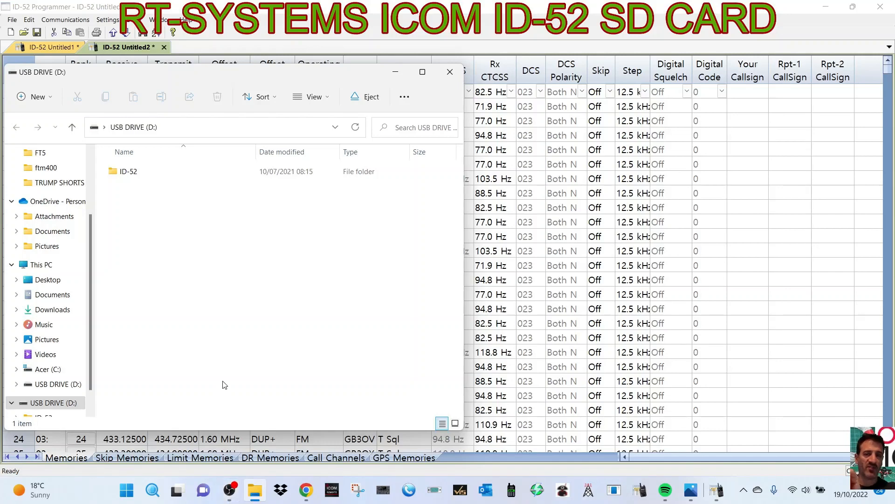
Step: Open the ID-52 folder on USB DRIVE (D:), browse its contents, then close File Explorer
left_click(129, 171)
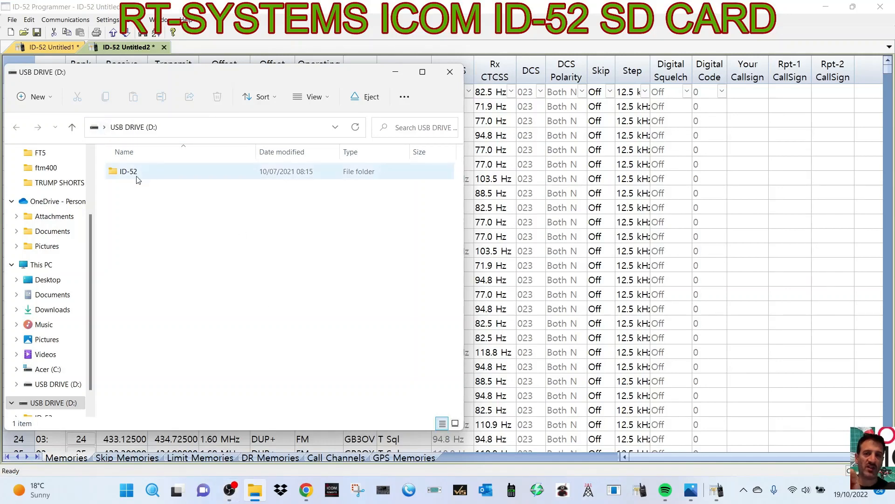
double_click(128, 171)
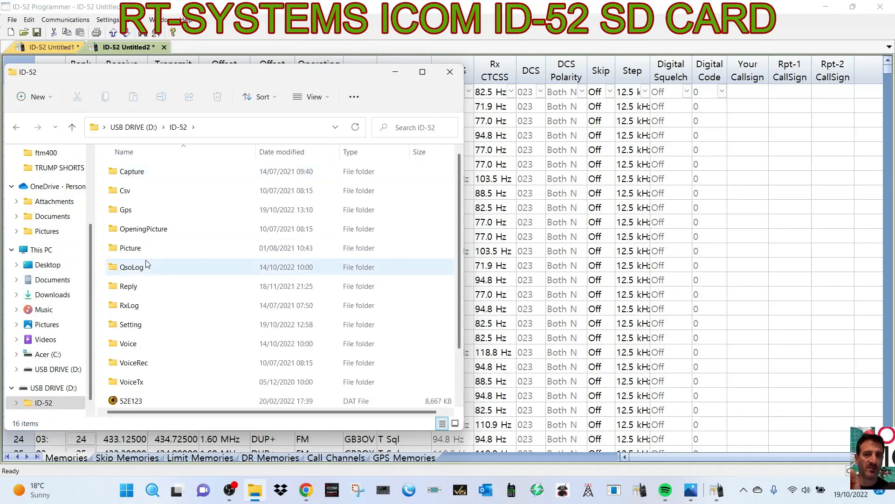
scroll("down", 3)
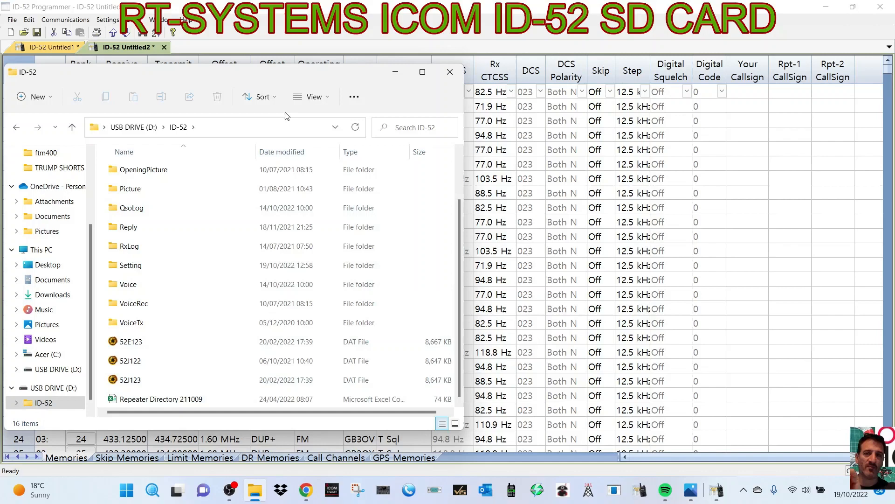
mouse_move(424, 43)
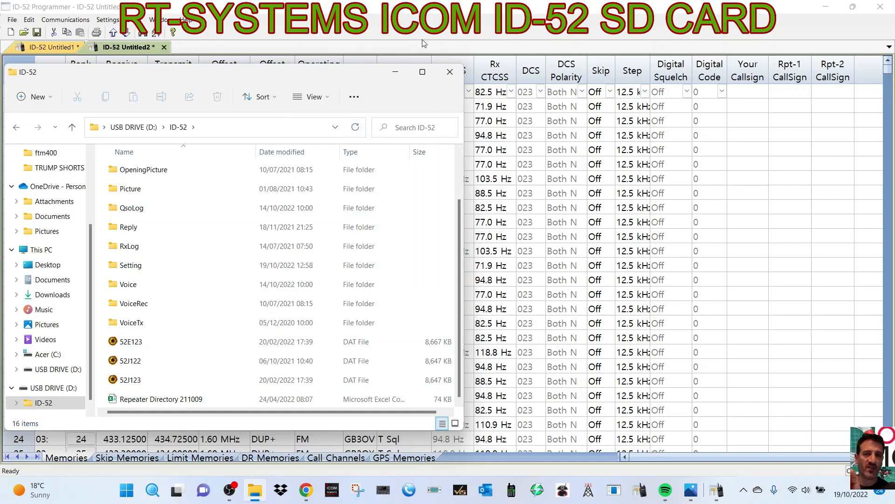
left_click(450, 72)
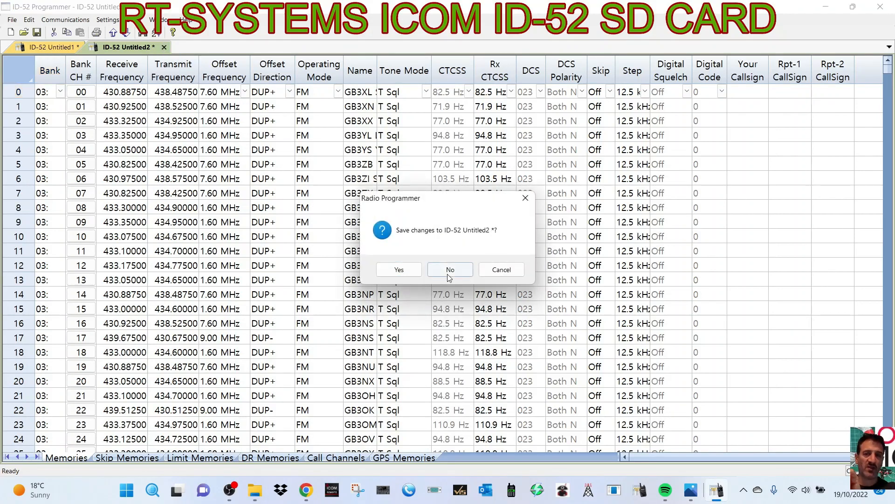
Step: Discard ID-52 Untitled2 without saving and create new file ID-52 Untitled3
left_click(450, 269)
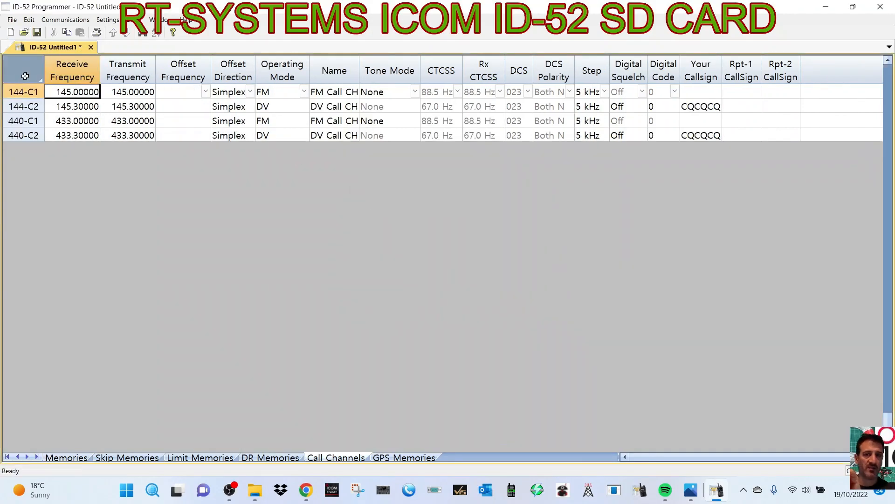
left_click(11, 20)
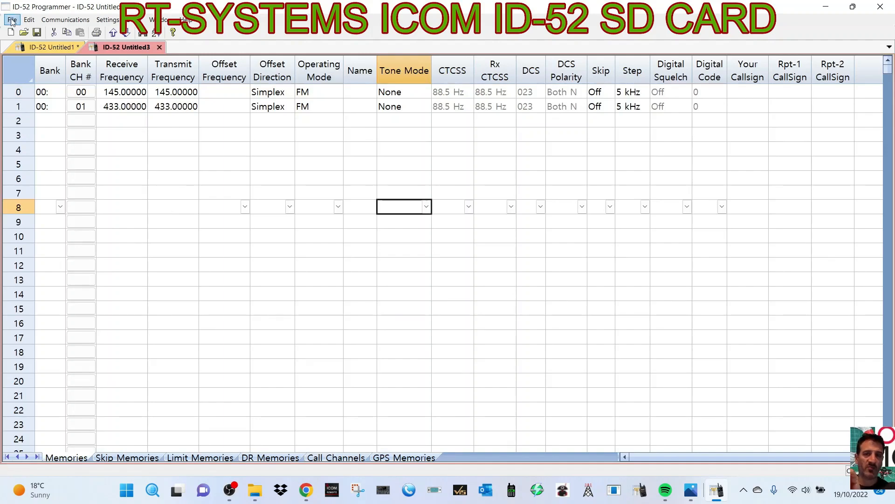
left_click(272, 177)
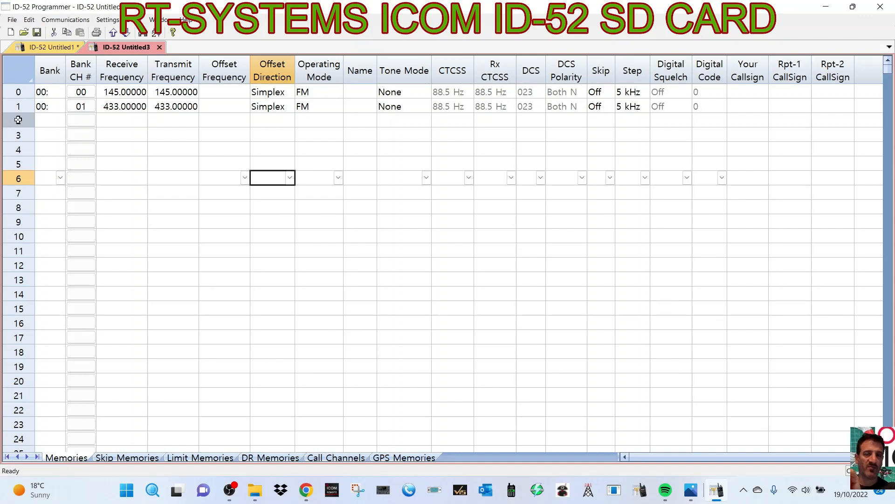
left_click(30, 20)
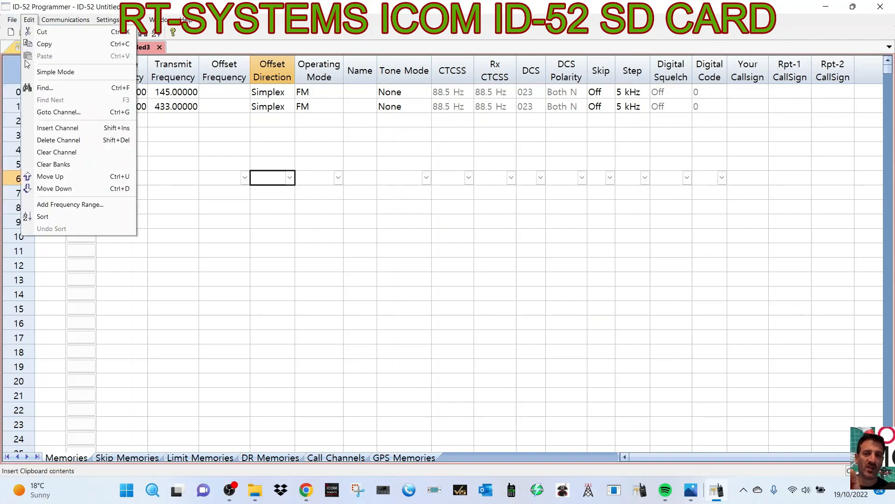
Step: Start File > Import and reach USB DRIVE (D:), restarting the import once
left_click(11, 20)
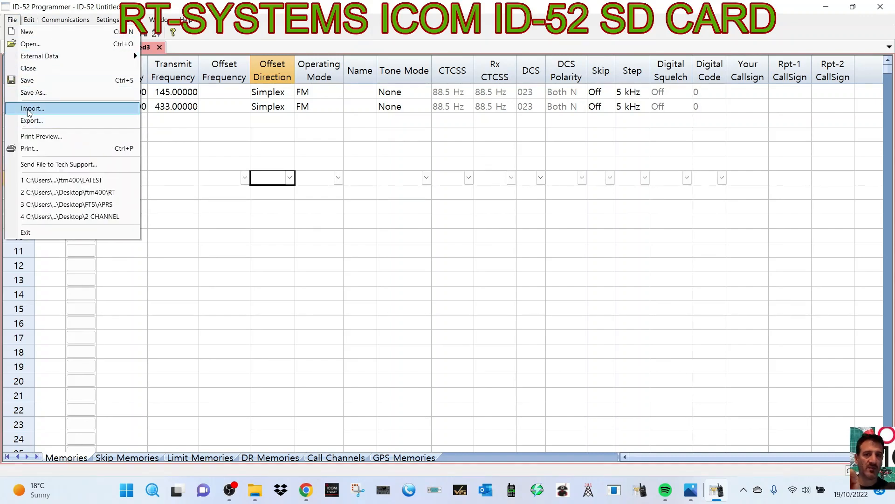
left_click(30, 108)
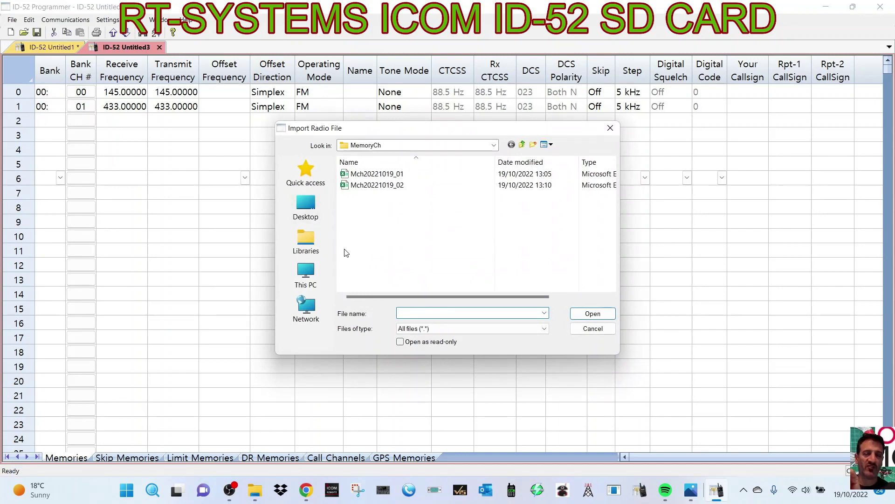
left_click(306, 274)
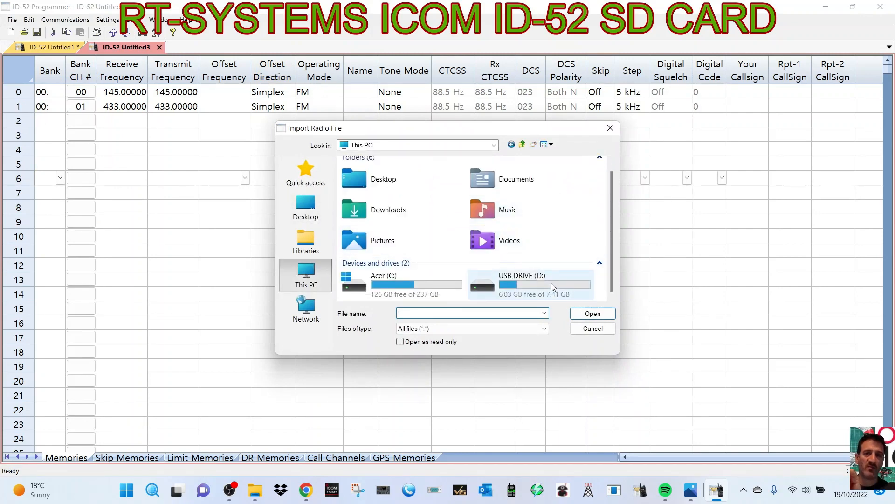
left_click(540, 282)
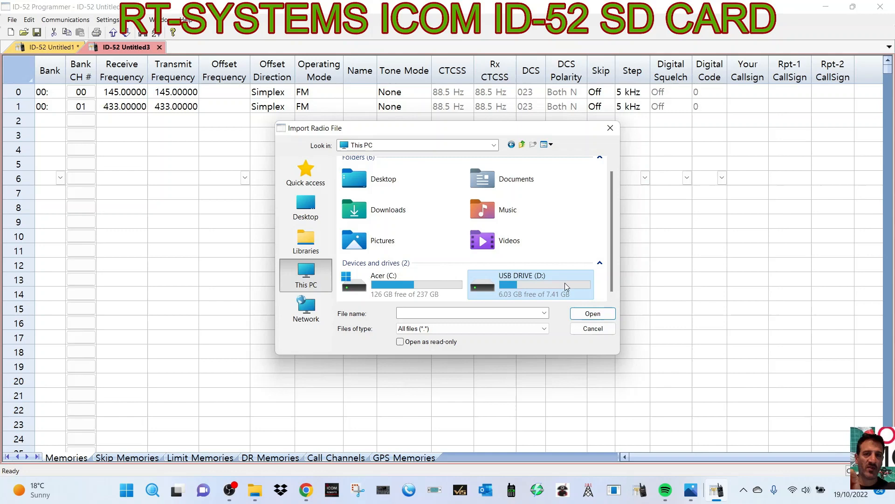
double_click(531, 284)
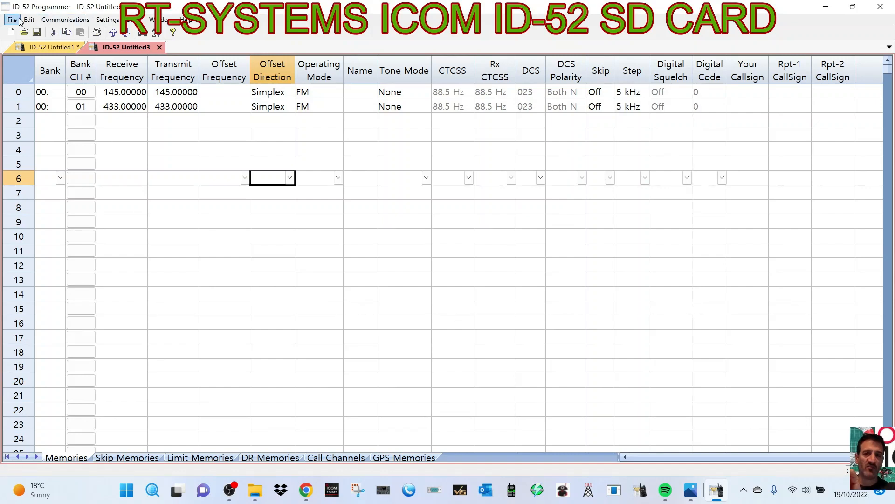
left_click(12, 20)
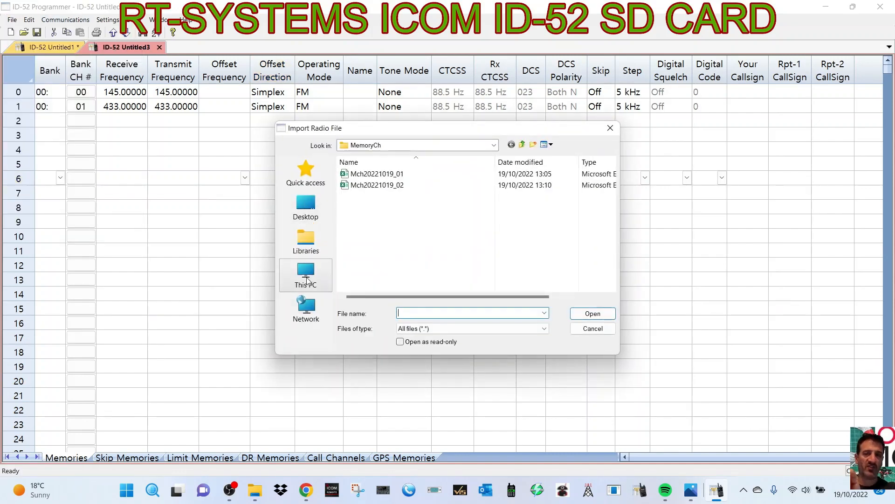
left_click(306, 275)
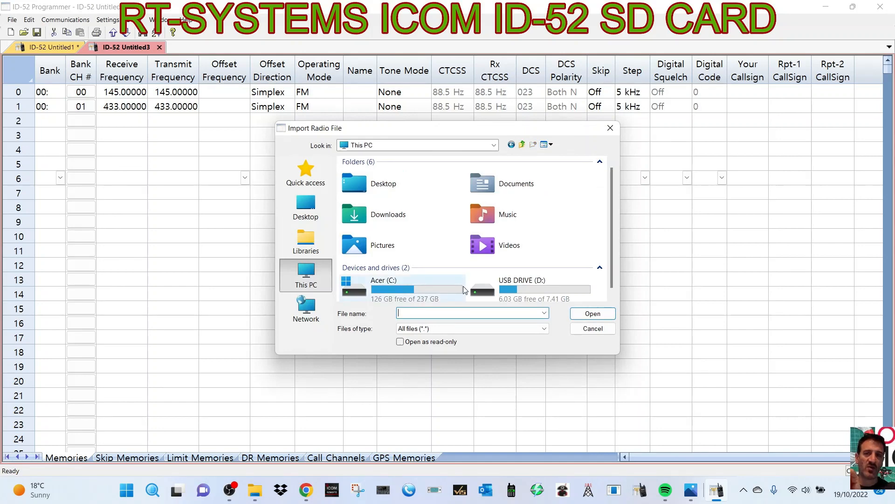
left_click(530, 286)
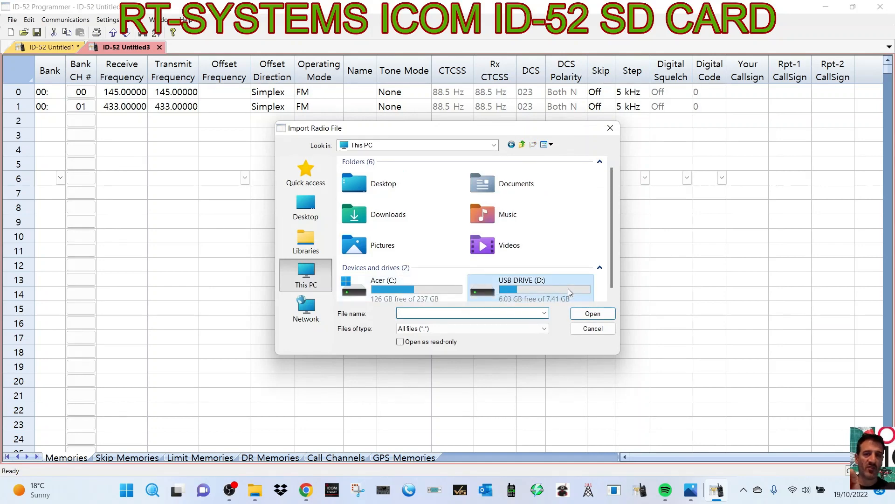
double_click(538, 287)
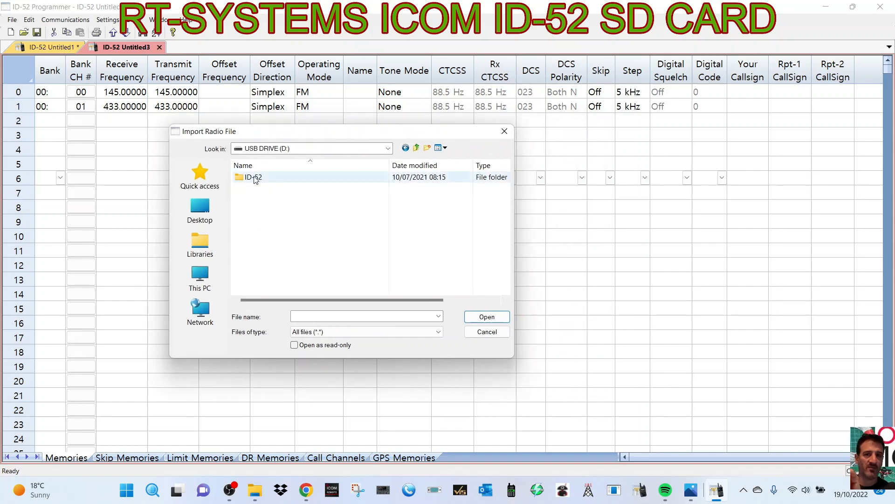
Step: Browse ID-52 > Csv to the MemoryCh folder and open the Mch CSV to the delimiter step
double_click(253, 177)
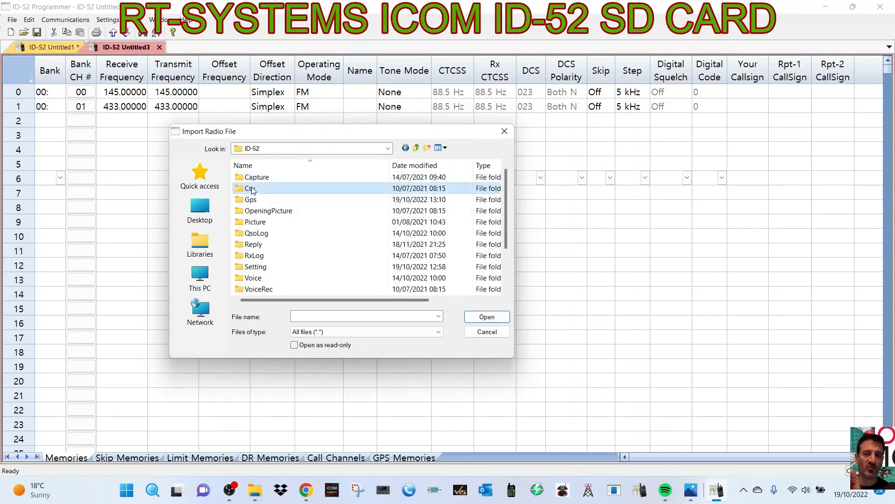
double_click(249, 188)
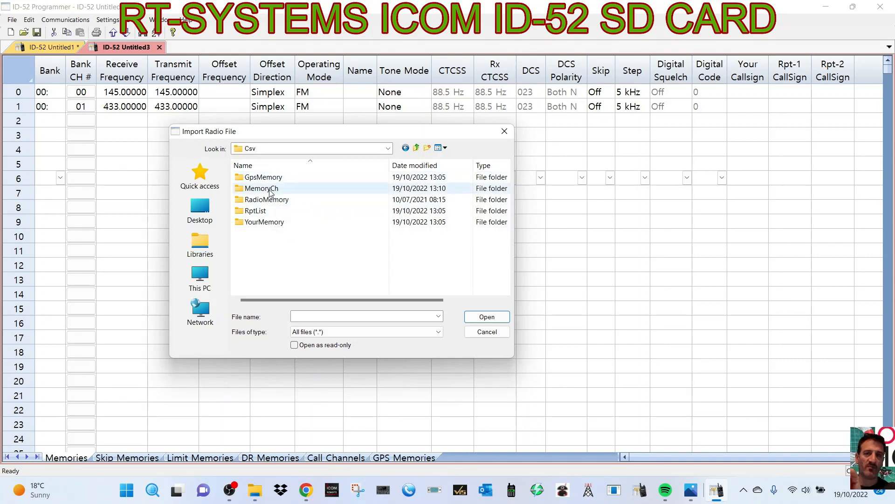
double_click(262, 177)
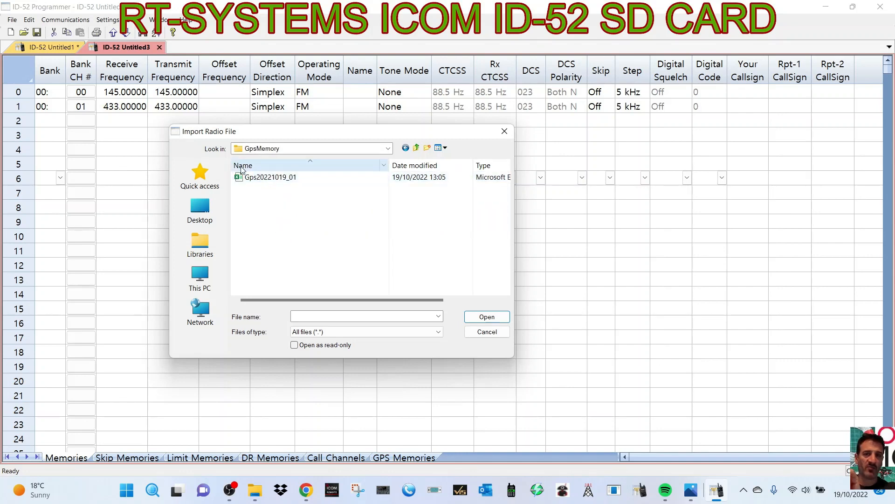
mouse_move(376, 166)
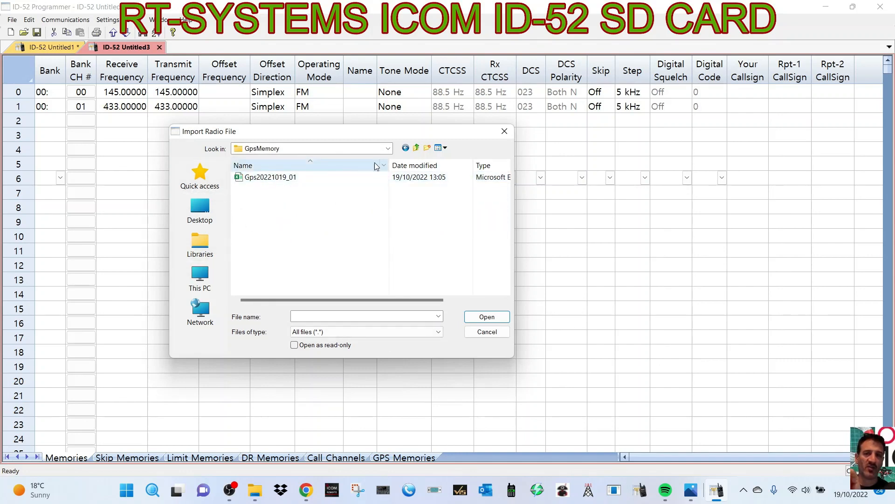
left_click(200, 276)
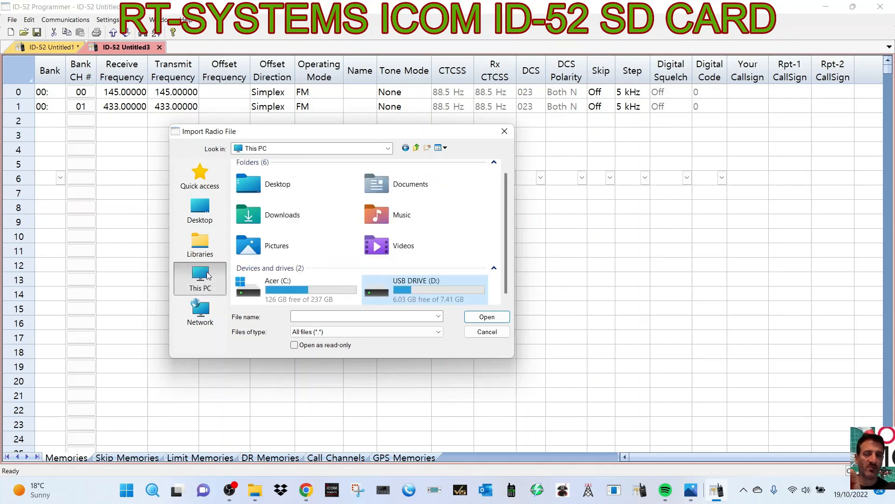
double_click(425, 289)
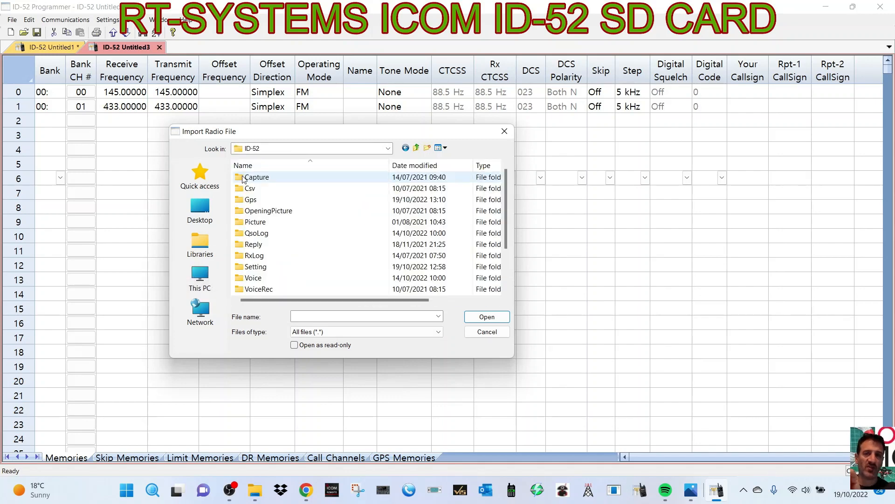
double_click(252, 187)
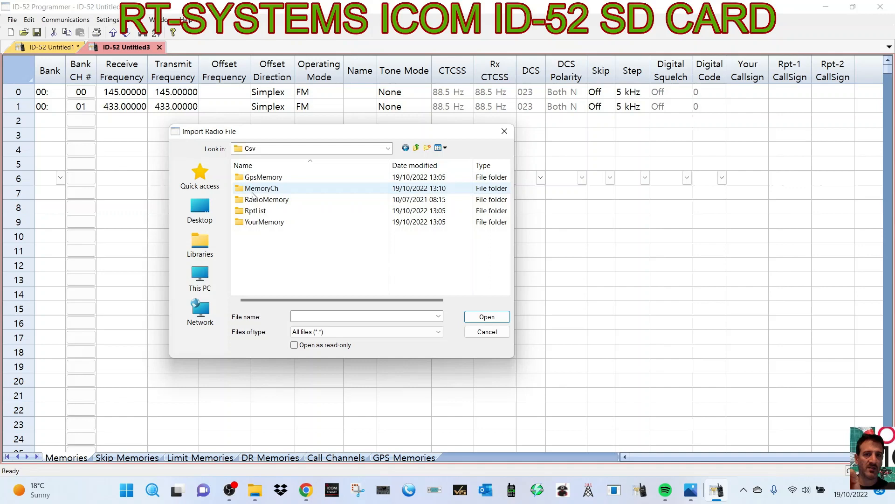
double_click(261, 188)
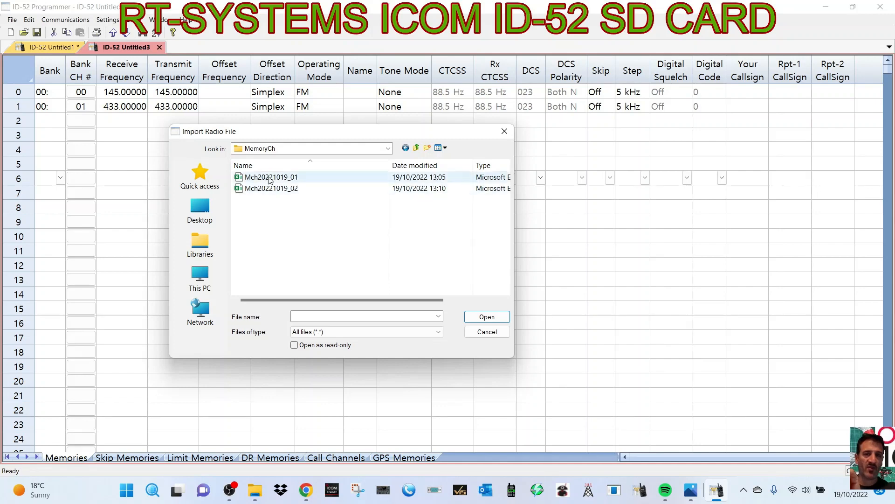
left_click(487, 317)
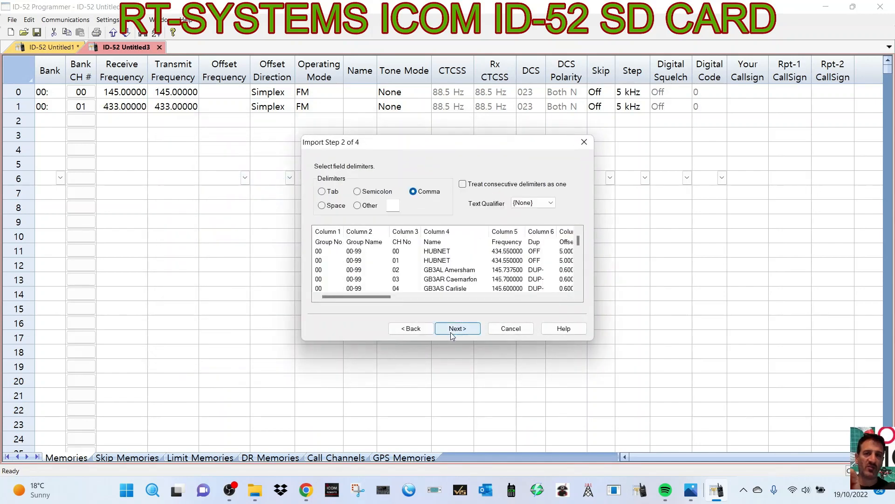
Step: Accept the comma delimiter and finish importing 297 channels, overwriting existing ones
left_click(457, 328)
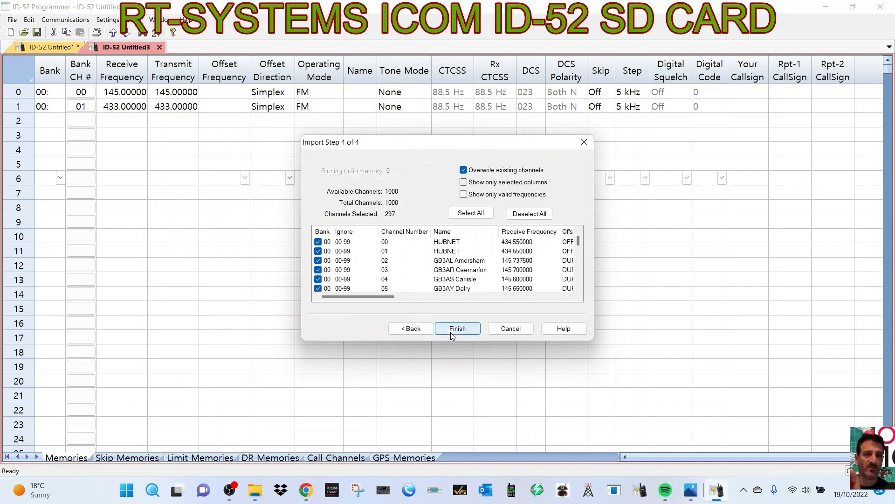
left_click(457, 329)
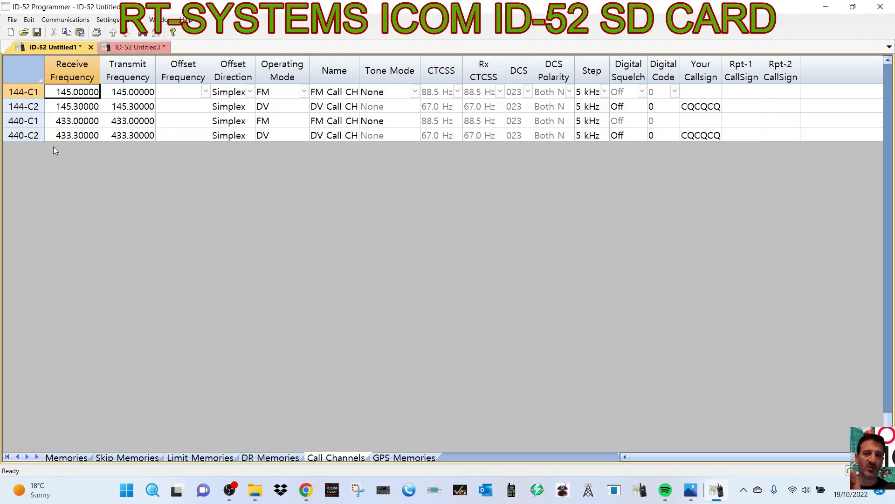
mouse_move(147, 75)
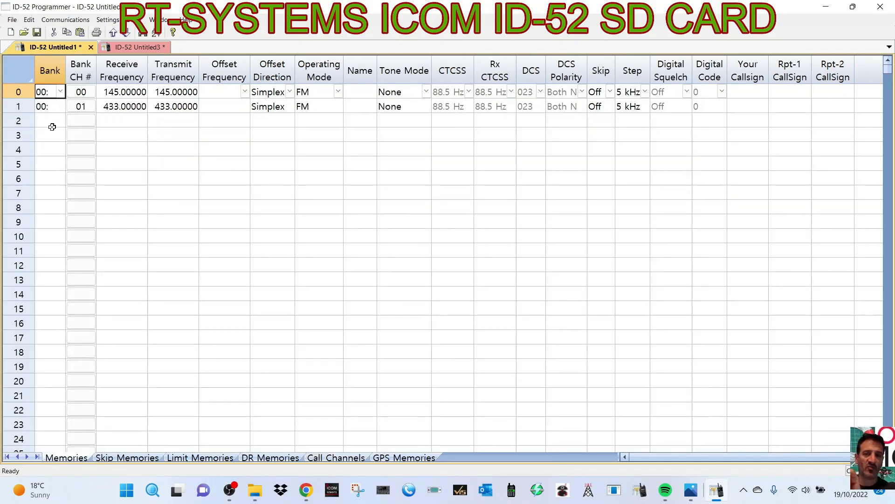
Step: Paste the copied bank 03 repeater channels into Untitled1 starting at channel 2
left_click(45, 121)
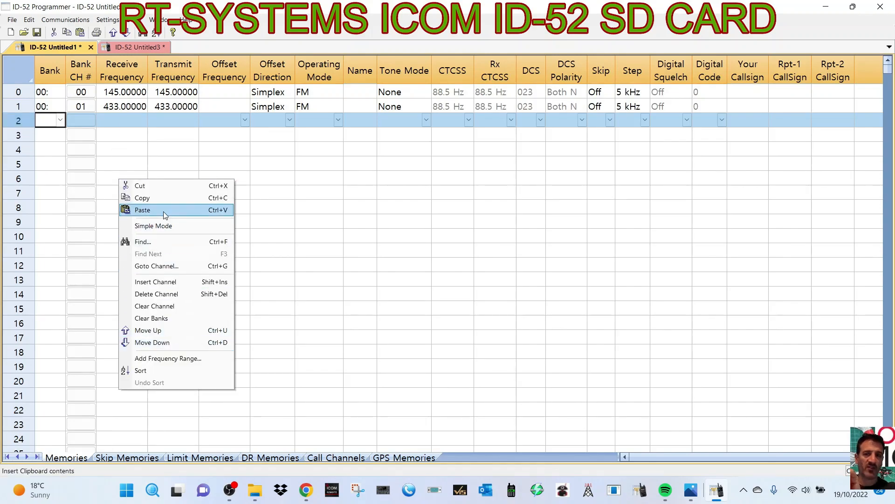
left_click(142, 210)
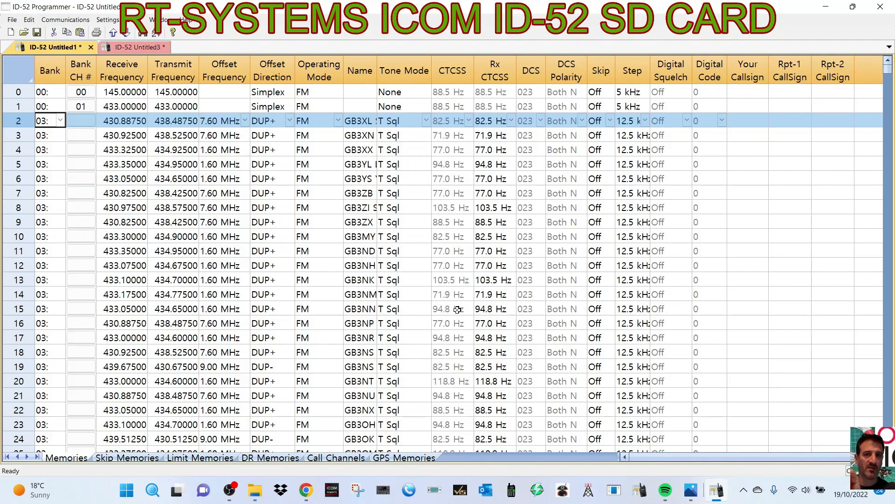
mouse_move(664, 300)
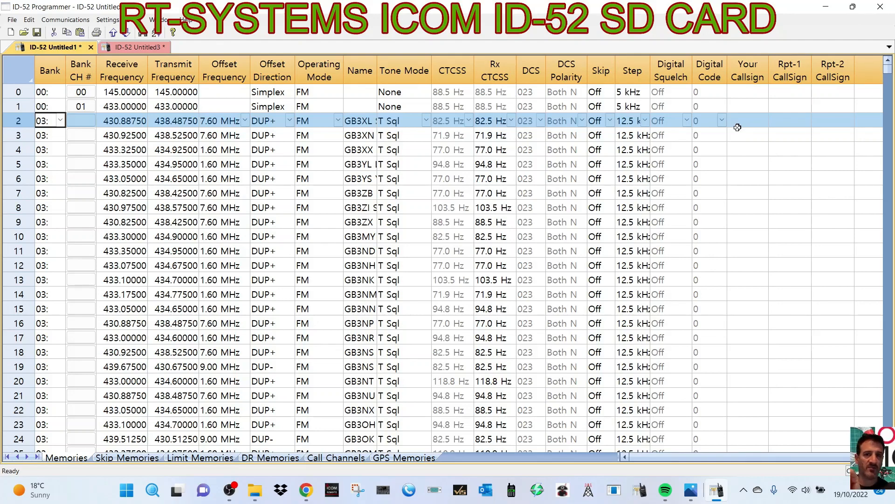
mouse_move(859, 177)
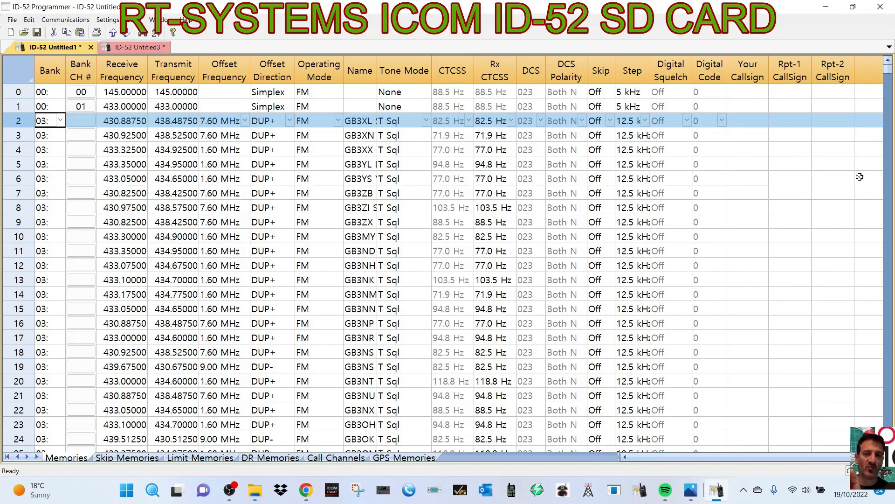
mouse_move(424, 143)
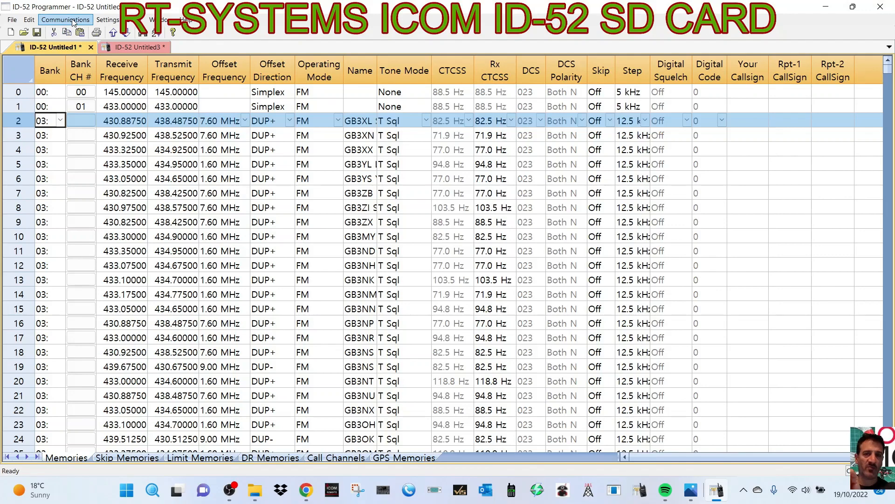
left_click(68, 19)
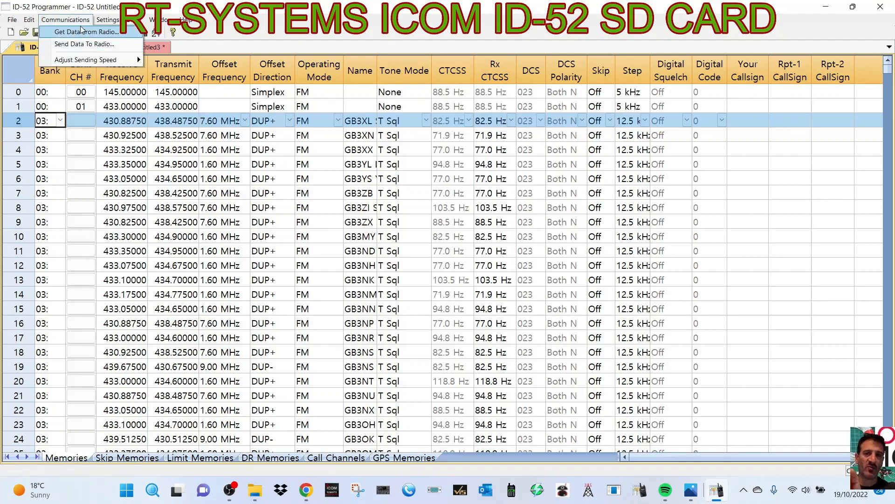
mouse_move(88, 44)
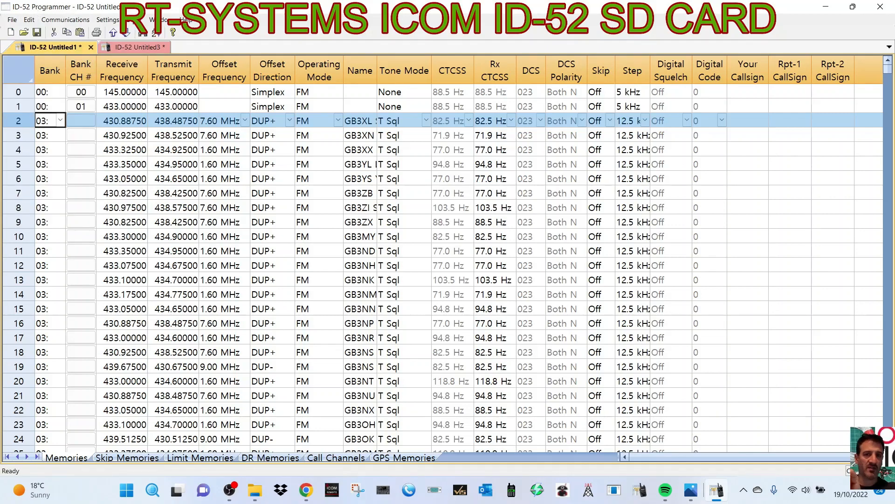
Step: Start File > Import and open a settings .icf file from the SD card's ID-52 > Setting folder
left_click(8, 20)
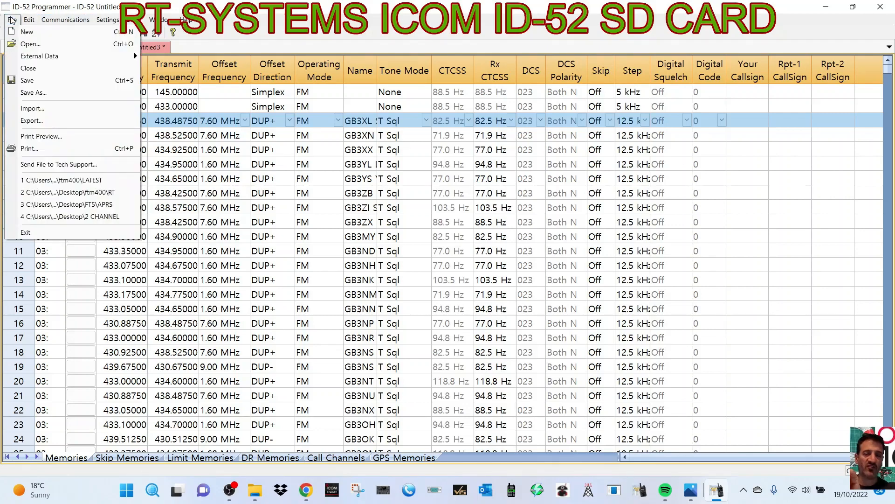
left_click(33, 108)
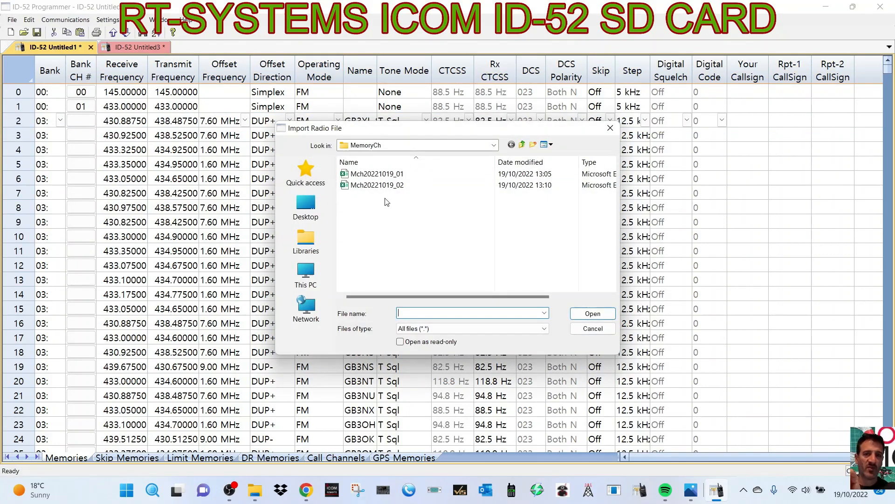
left_click(305, 272)
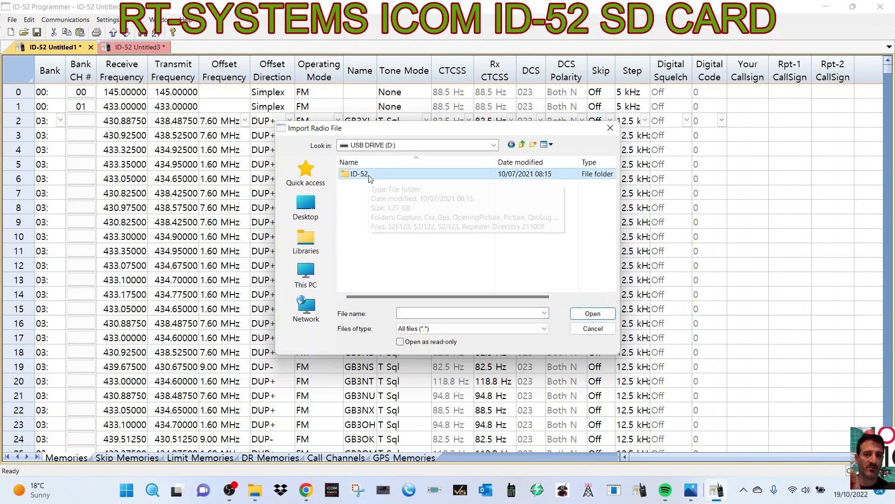
double_click(357, 174)
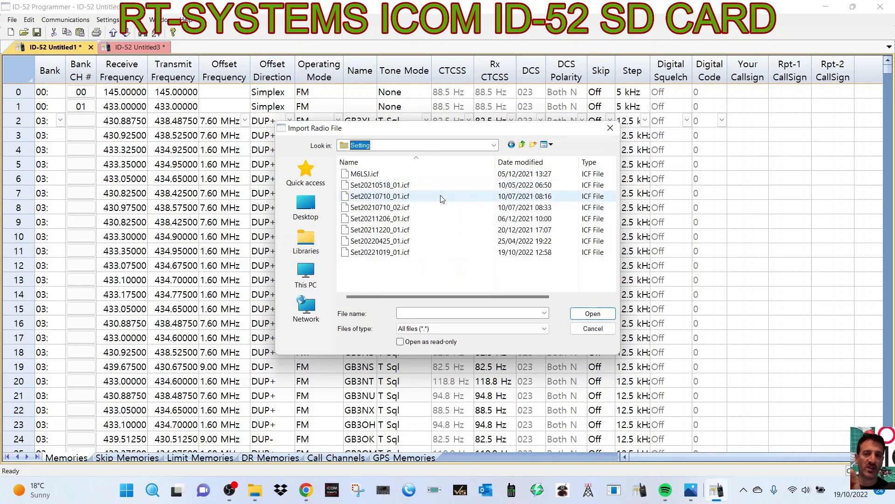
left_click(593, 328)
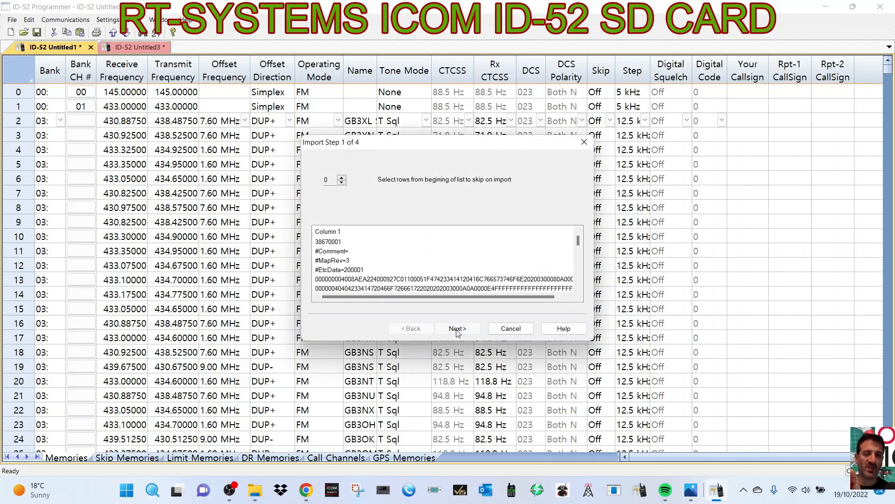
Step: Map the ICF import column to Channel Number, finish, and accept only the first 1000 channels
left_click(458, 329)
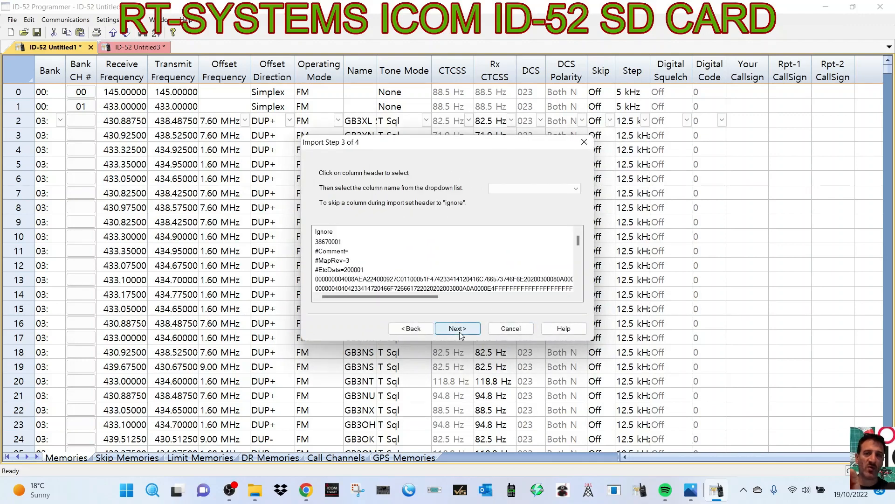
left_click(458, 328)
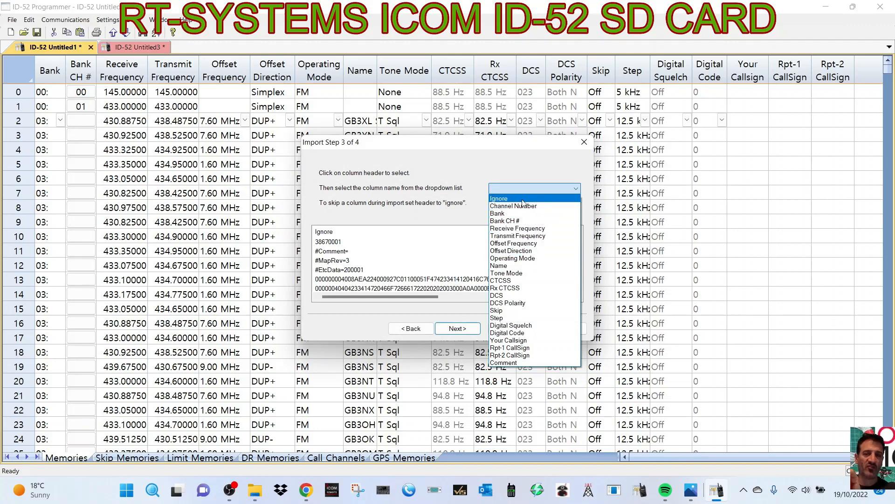
left_click(514, 205)
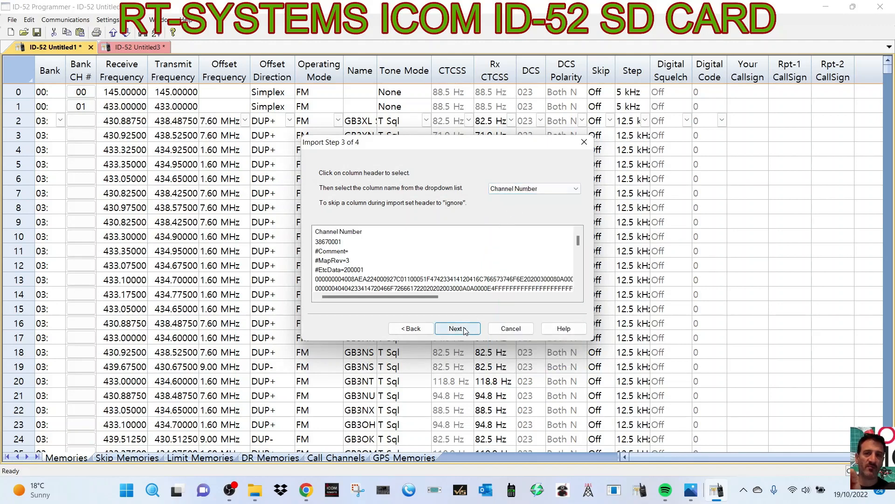
left_click(455, 328)
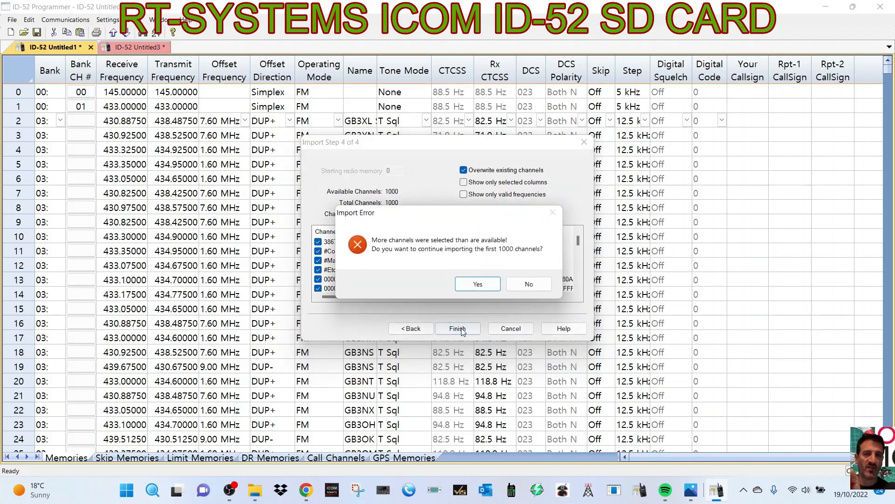
left_click(477, 284)
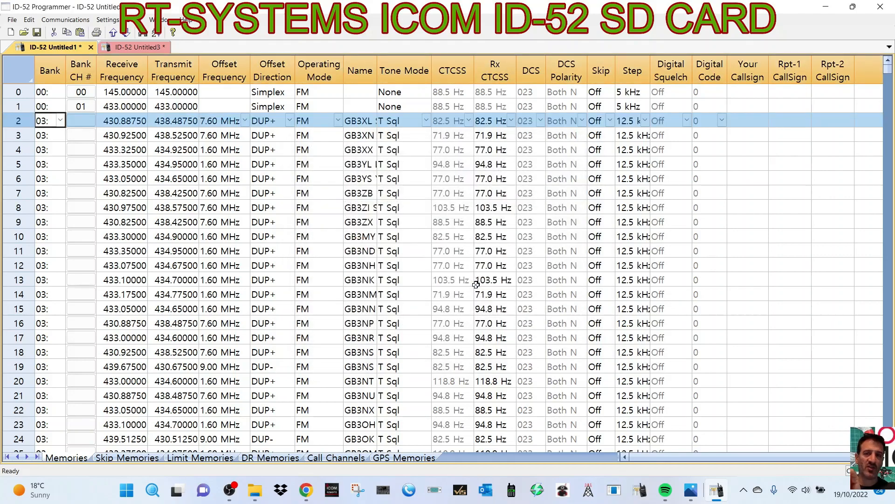
Step: Check the Limit Memories, Call Channels and GPS Memories sheets, then return to Memories
left_click(201, 458)
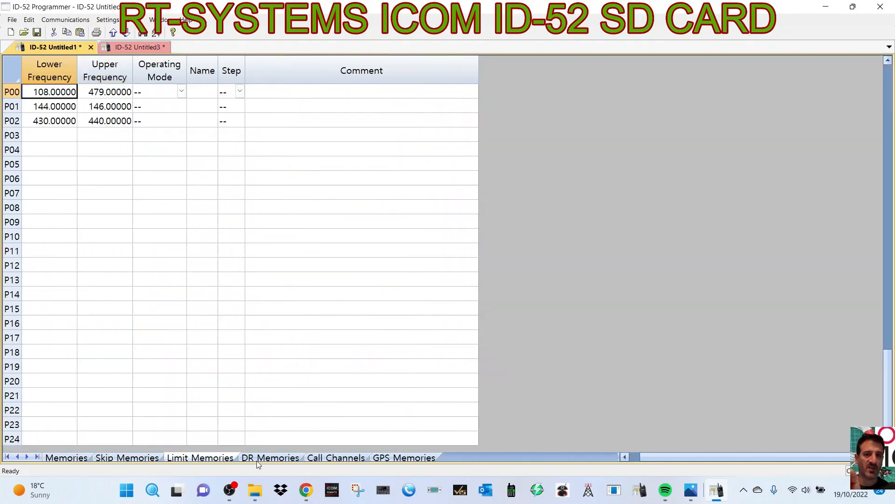
left_click(335, 457)
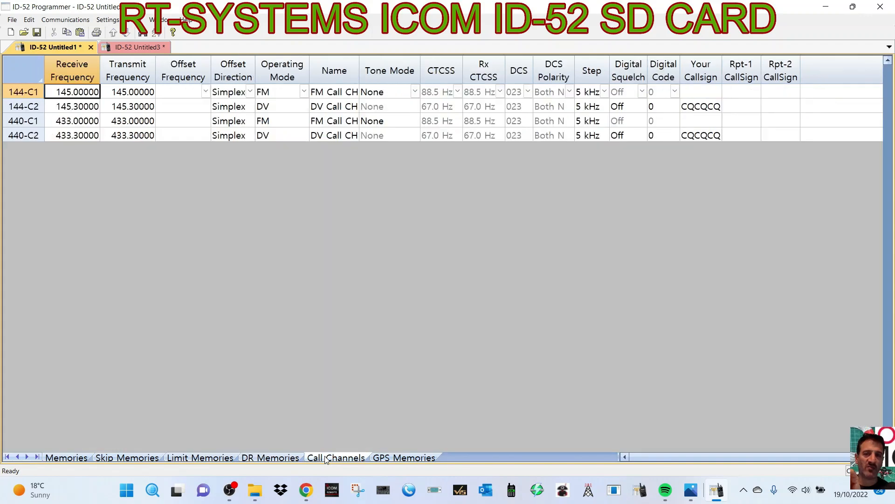
left_click(403, 457)
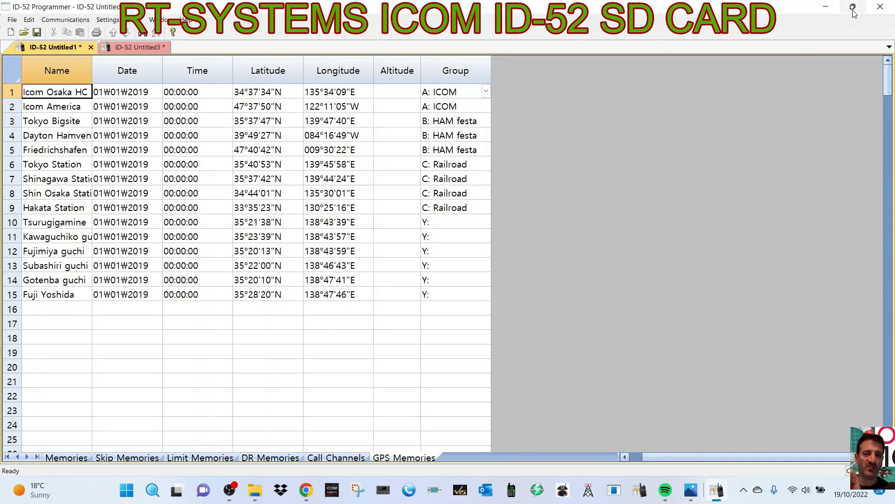
mouse_move(566, 36)
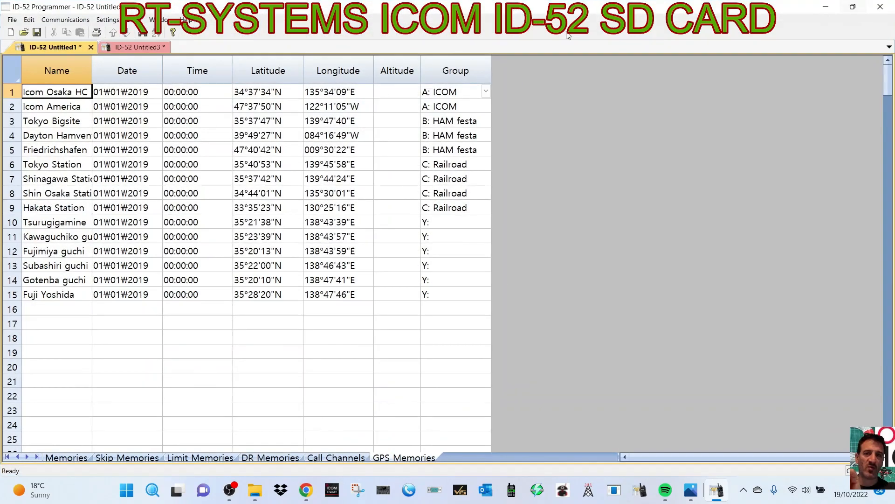
left_click(65, 20)
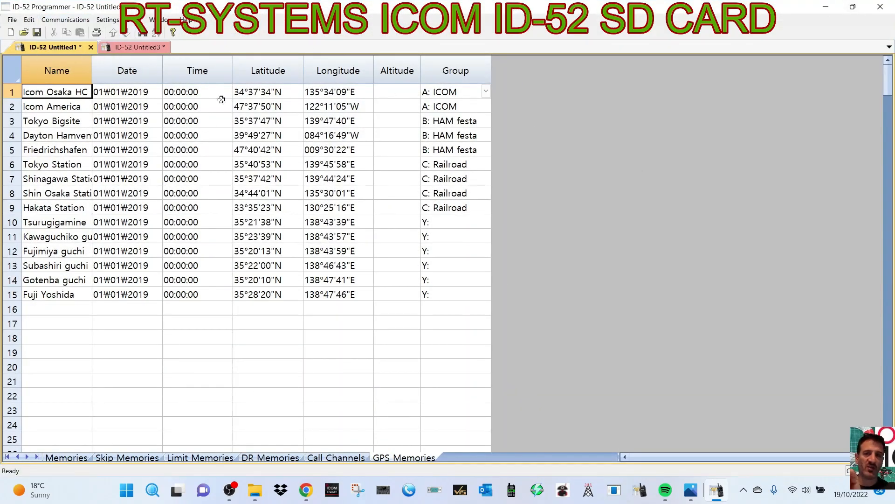
mouse_move(566, 235)
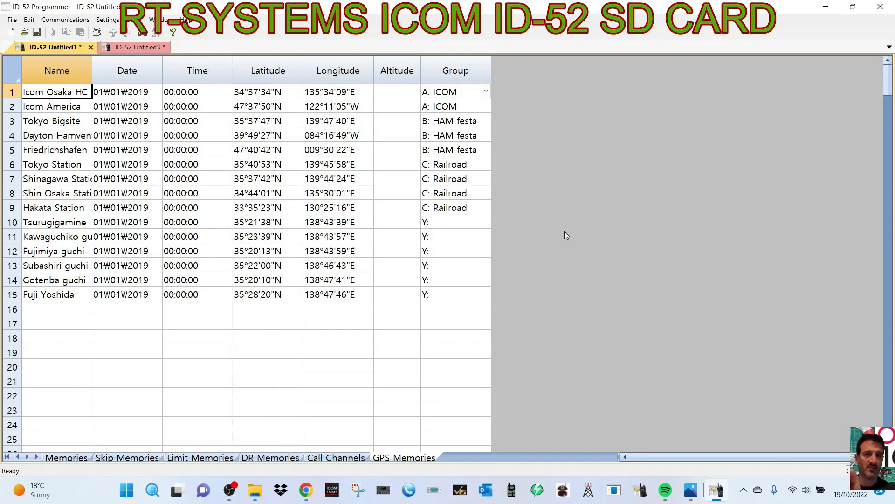
mouse_move(702, 161)
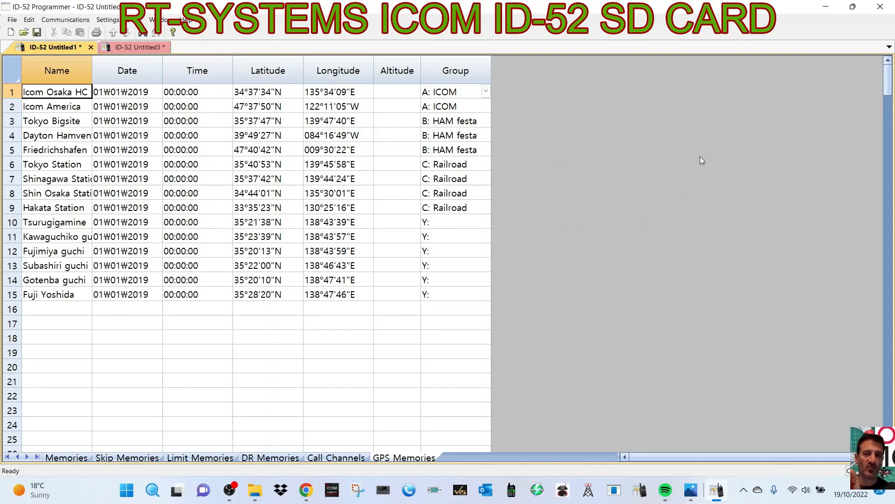
mouse_move(222, 237)
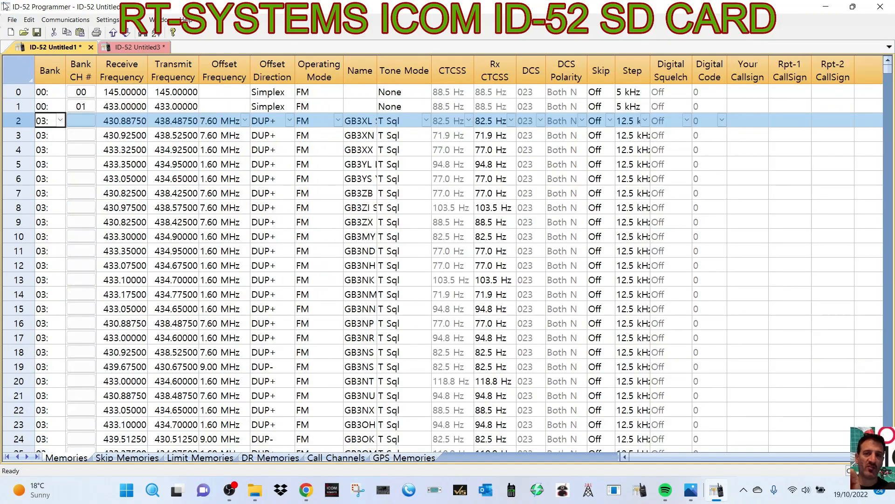
Step: Start File > Import and open a repeater list file from ID-52 > Csv > RptList
left_click(11, 19)
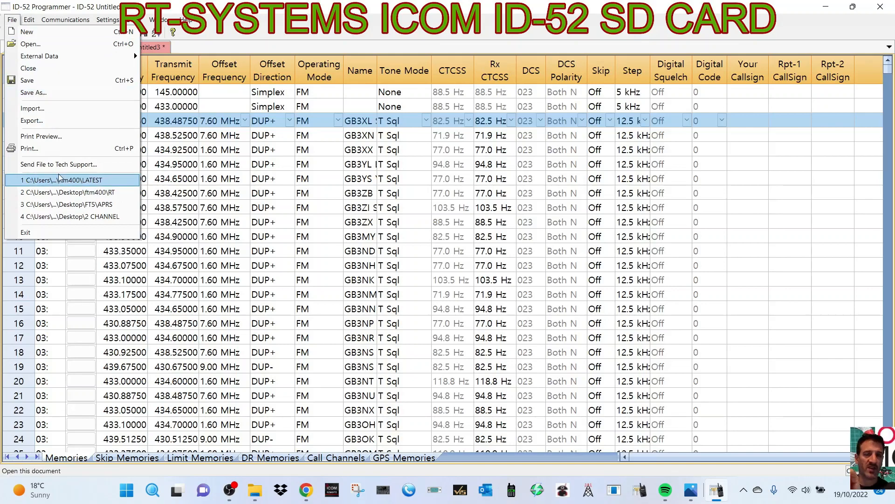
left_click(59, 180)
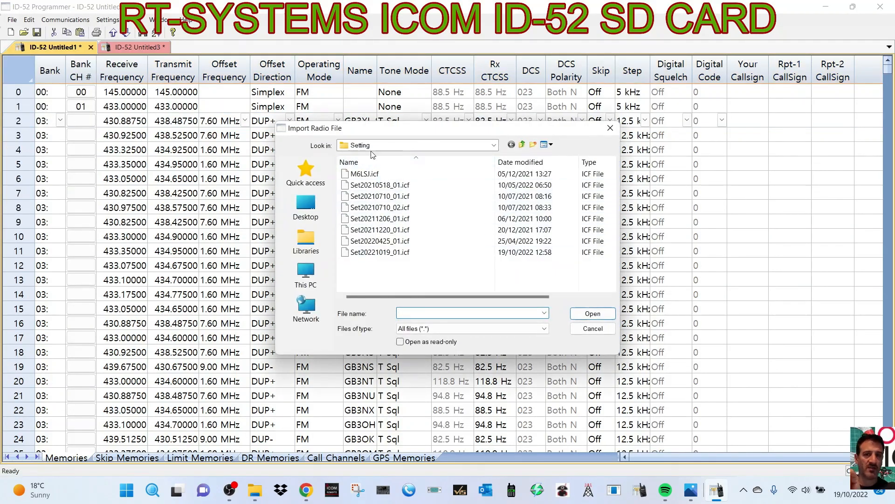
left_click(493, 145)
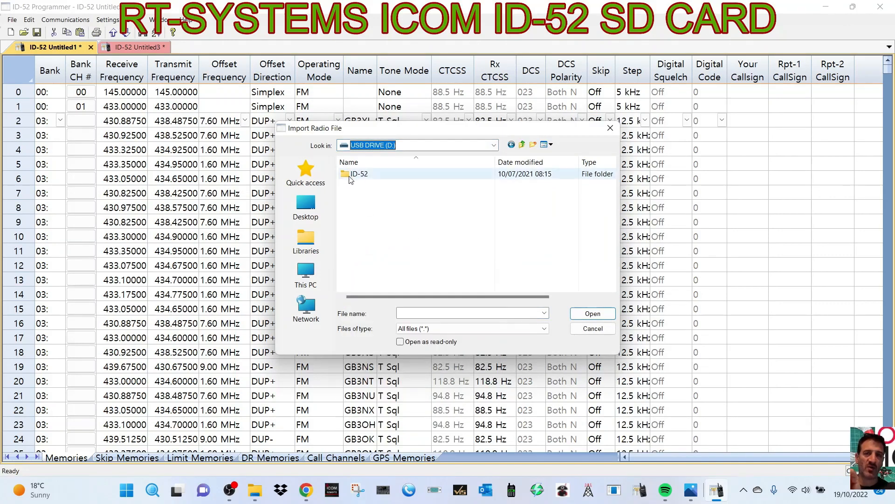
double_click(359, 174)
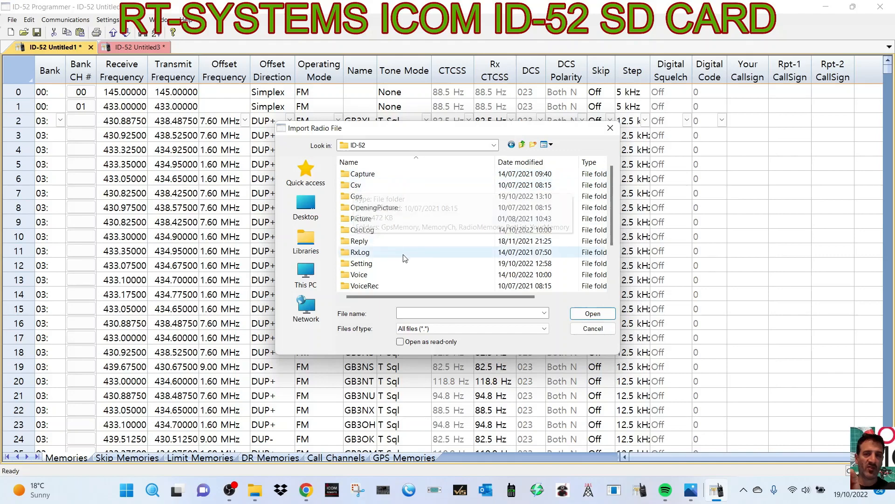
double_click(356, 184)
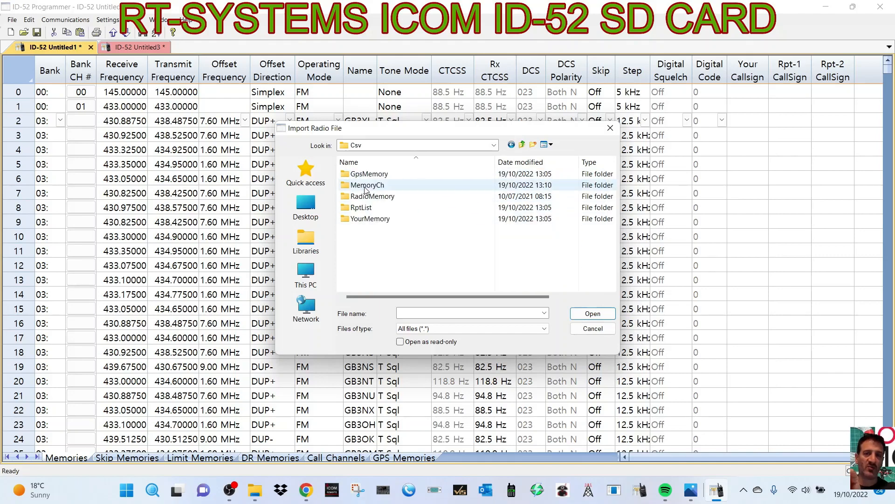
double_click(360, 208)
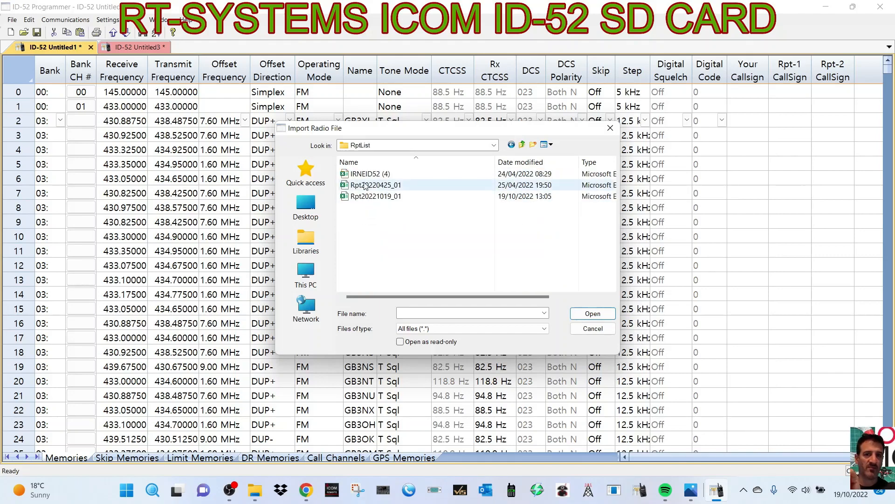
left_click(592, 313)
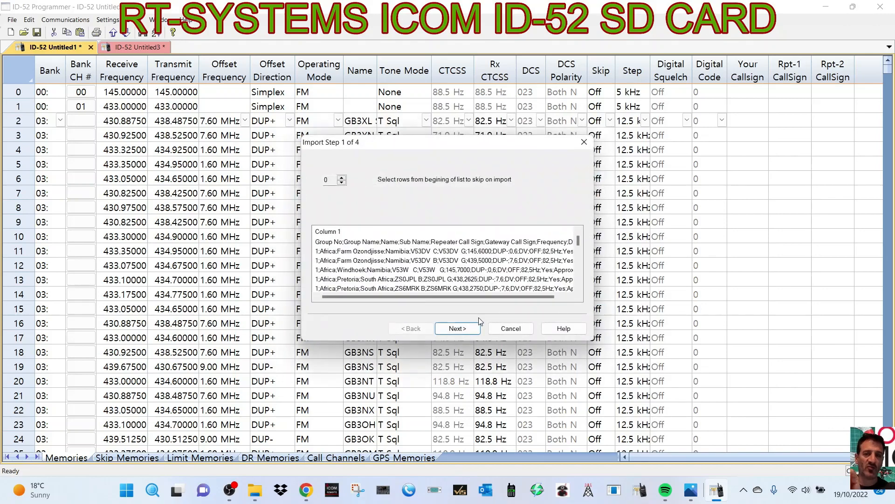
Step: Step through the repeater import, dismiss the column warning, and accept the first 1000 repeaters
left_click(458, 329)
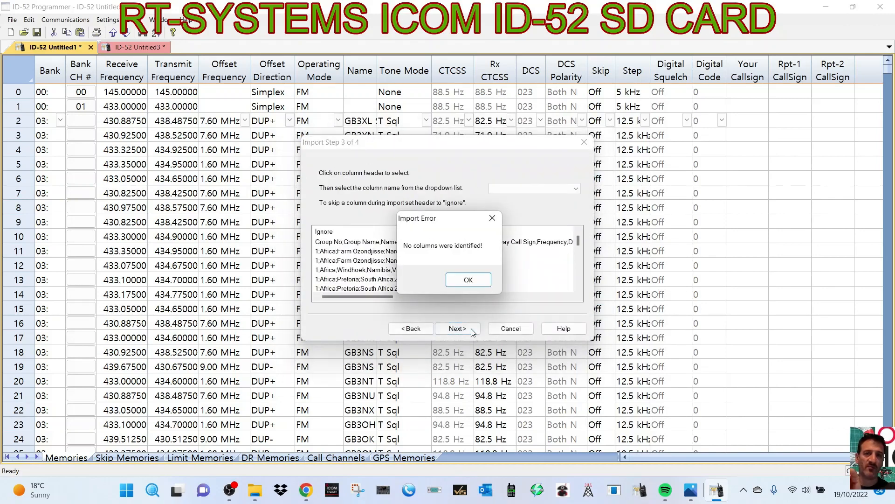
left_click(468, 279)
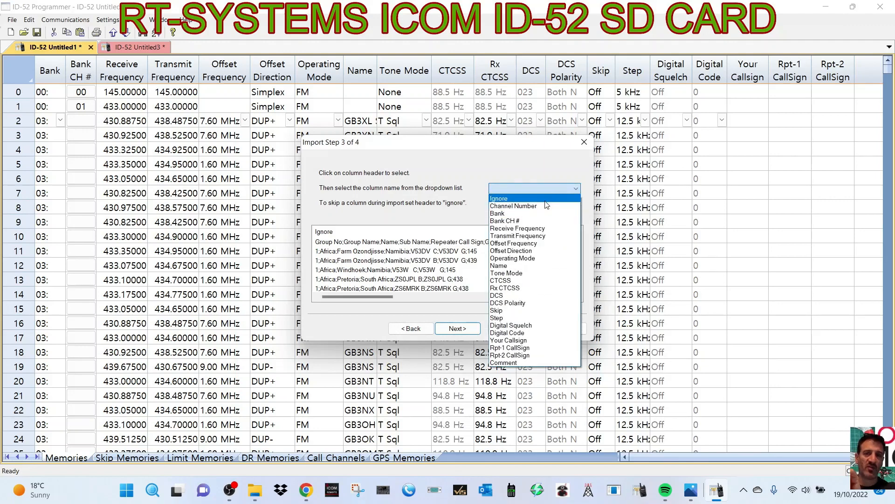
left_click(458, 329)
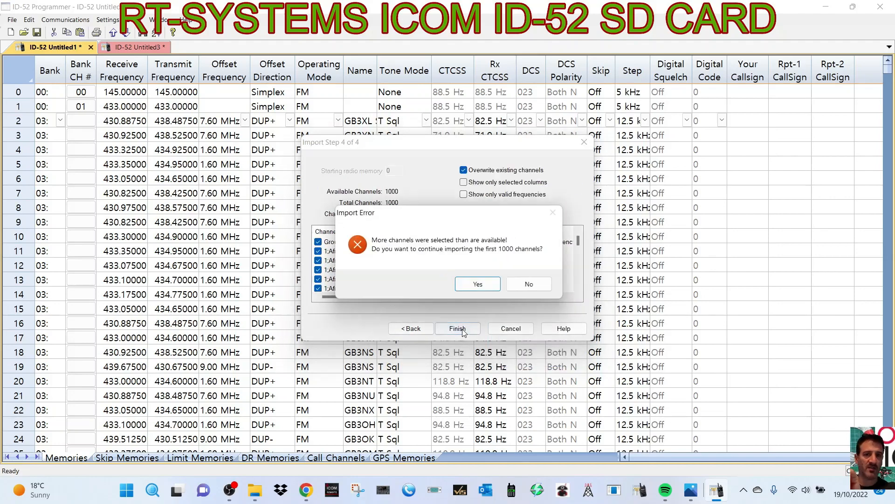
left_click(477, 284)
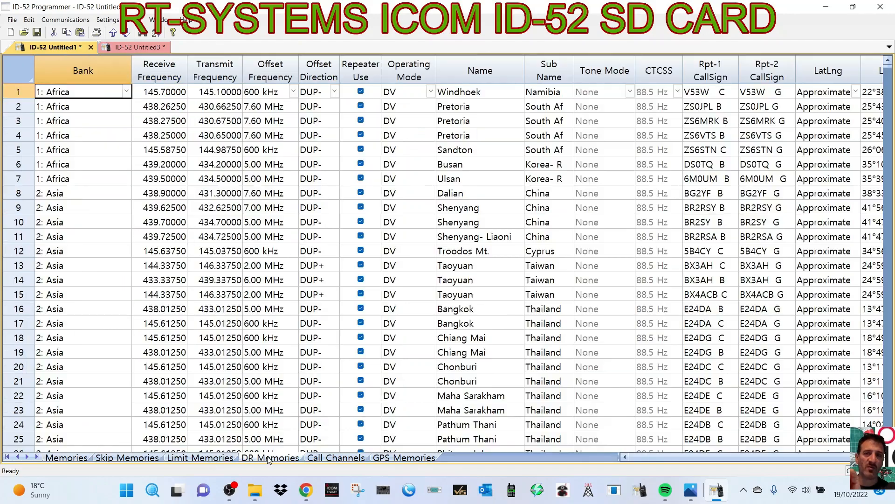
Step: Return to the GPS Memories sheet listing the 15 stored locations, such as Icom Osaka
left_click(403, 458)
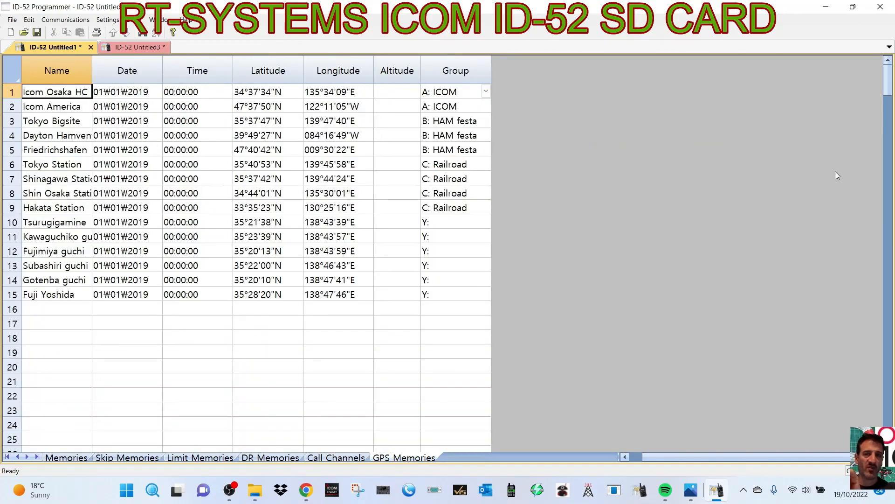
mouse_move(750, 184)
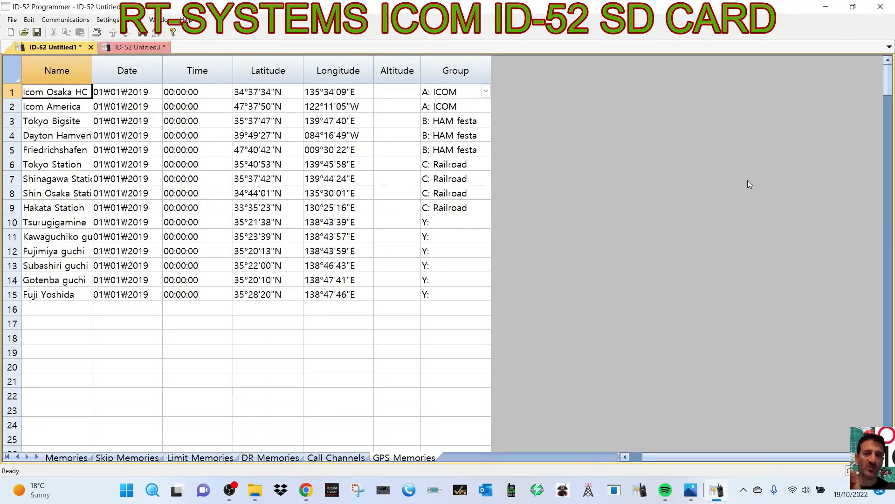
mouse_move(720, 148)
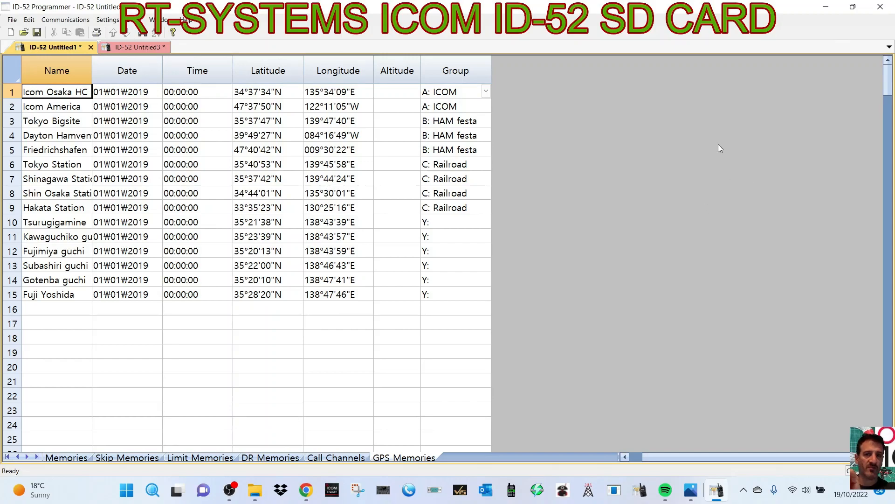